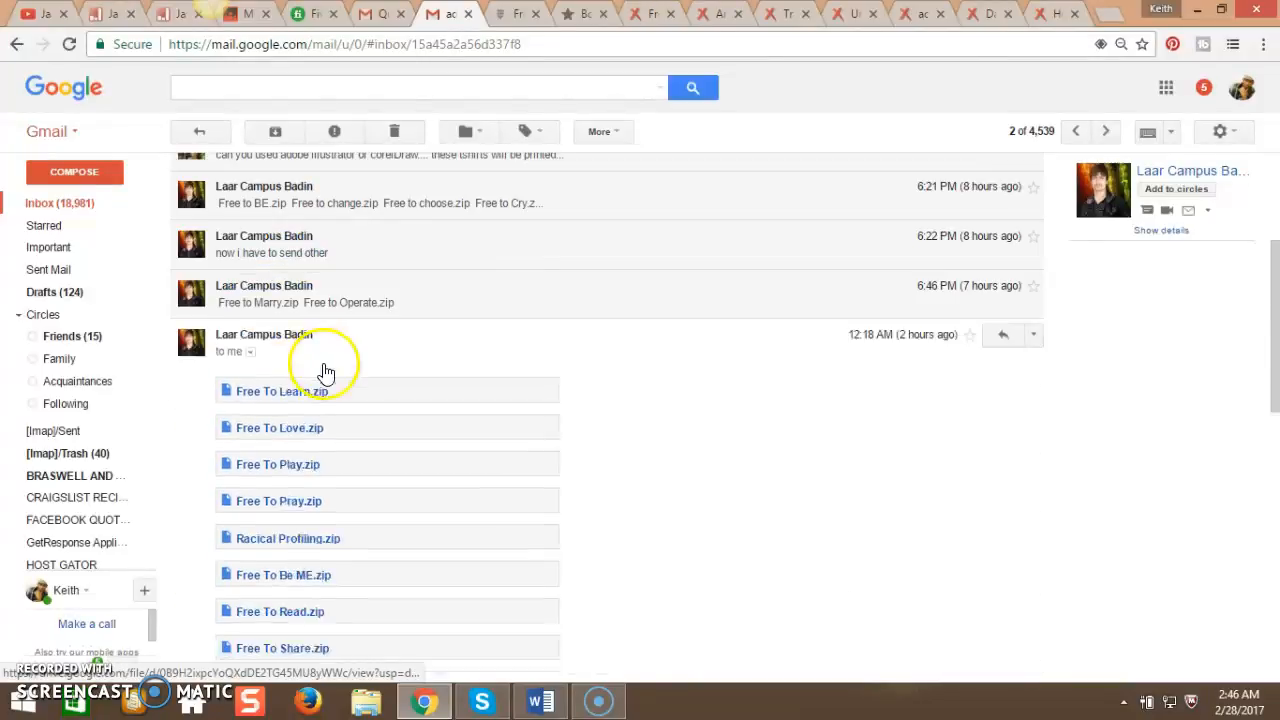
- Request access to Free To Fly.zip in Google Drive, then return to the Gmail conversation
scroll(down, 3)
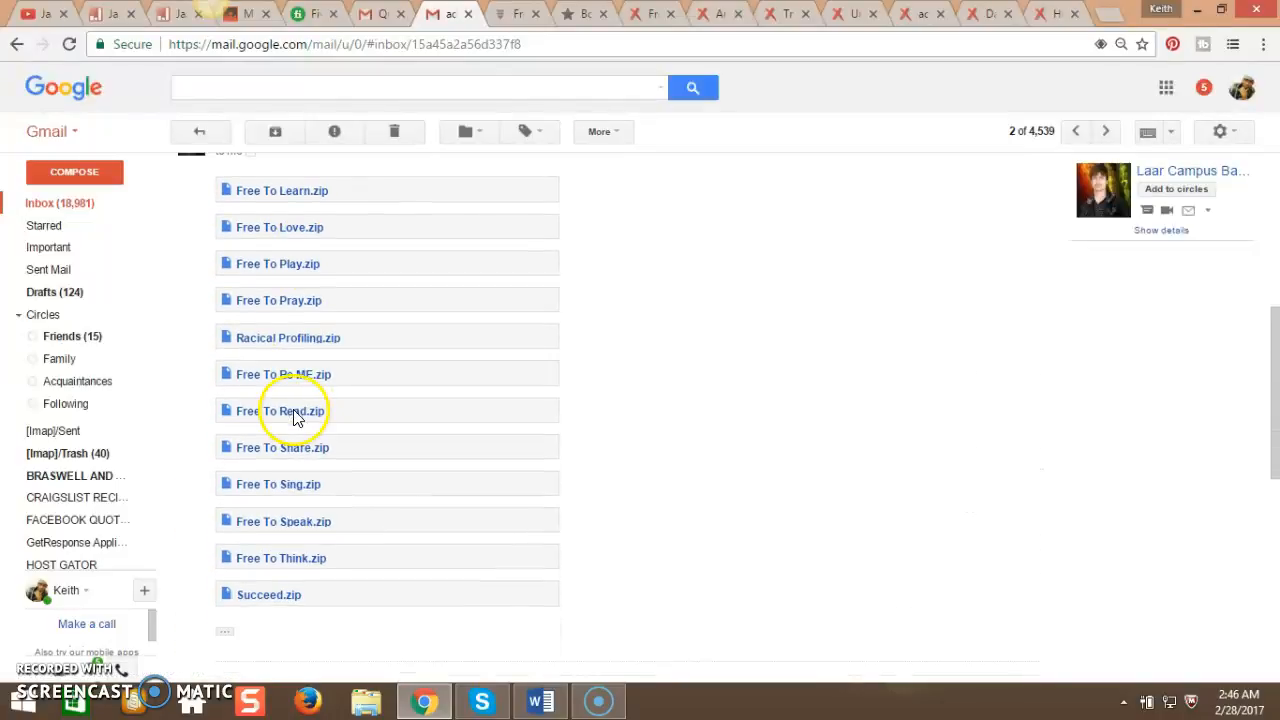
scroll(down, 3)
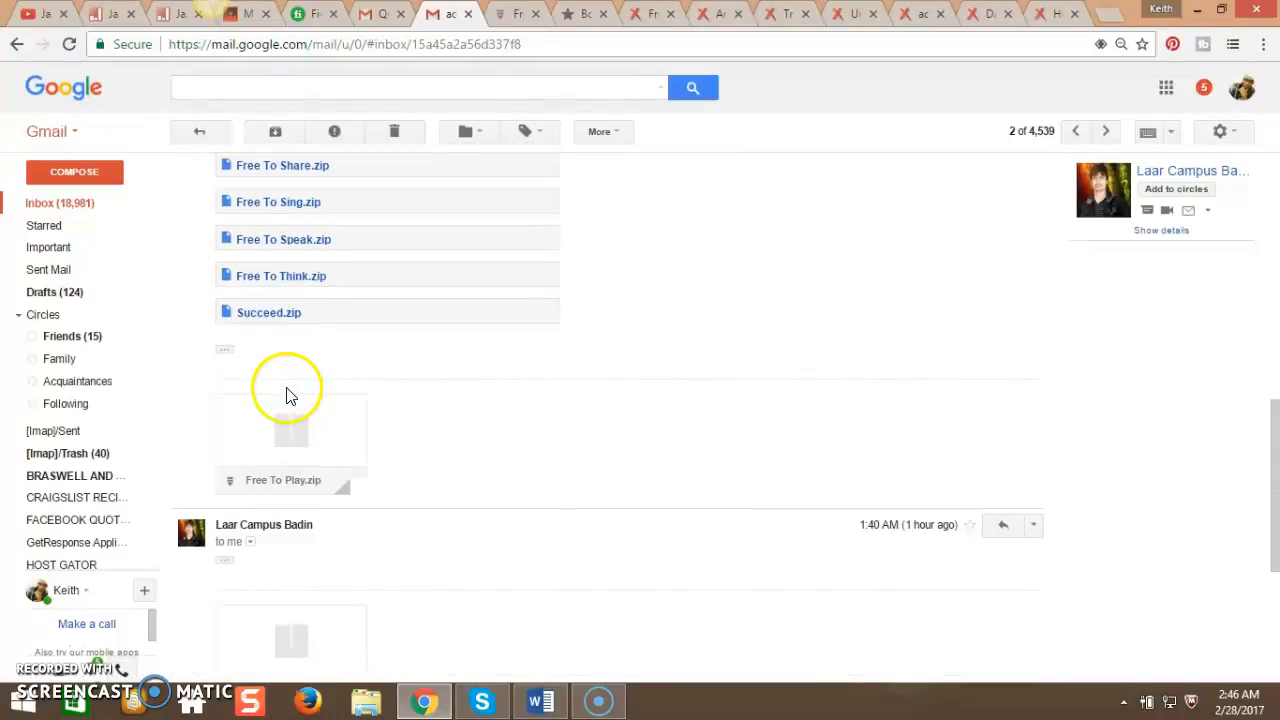
scroll(up, 3)
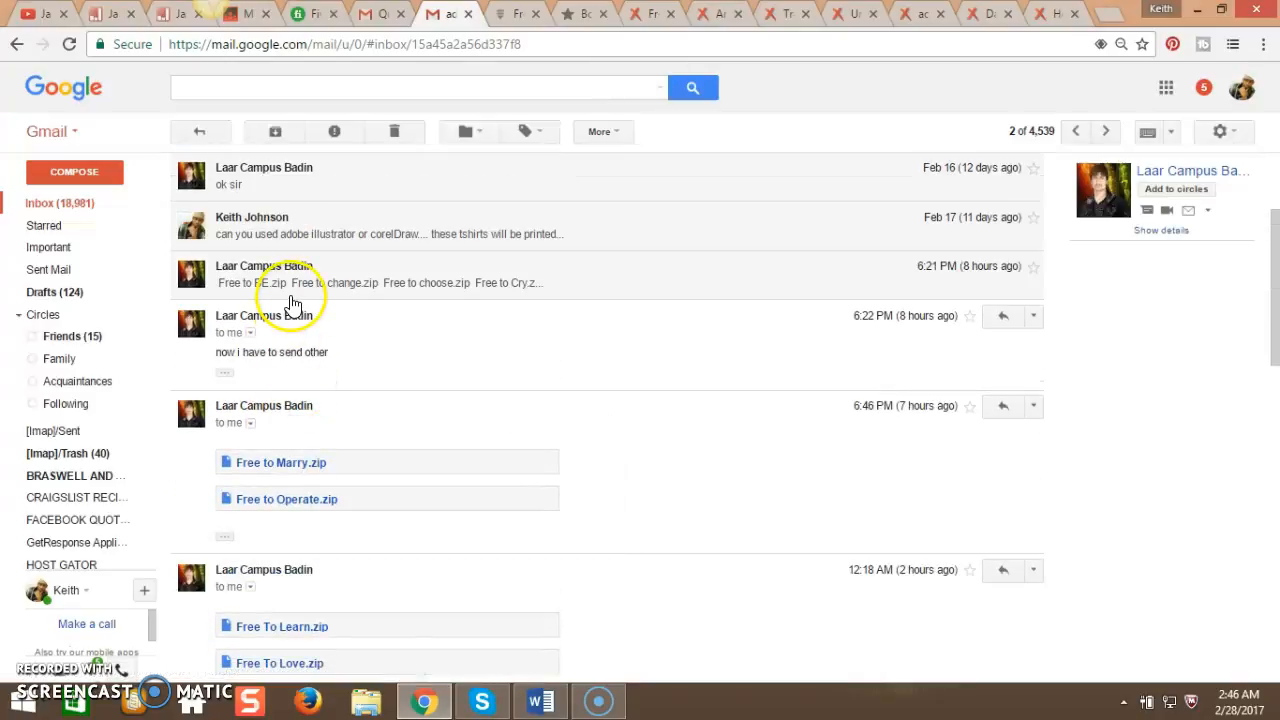
scroll(down, 3)
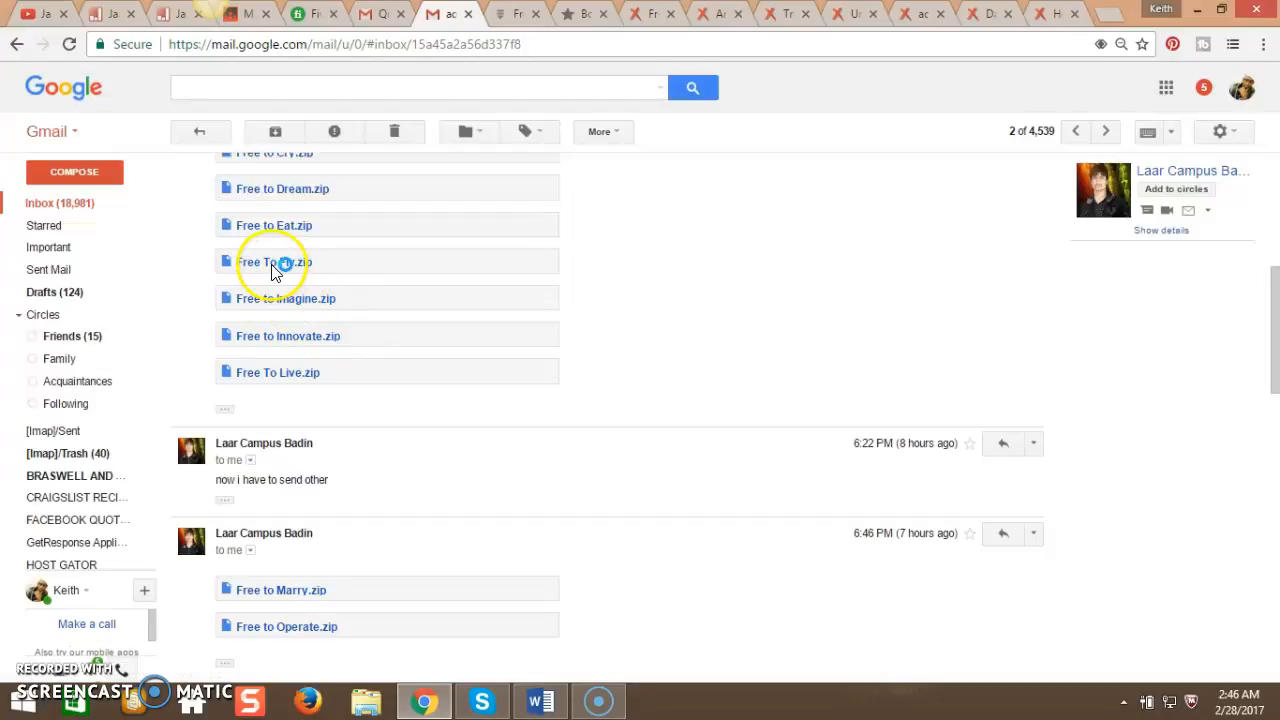
click(275, 262)
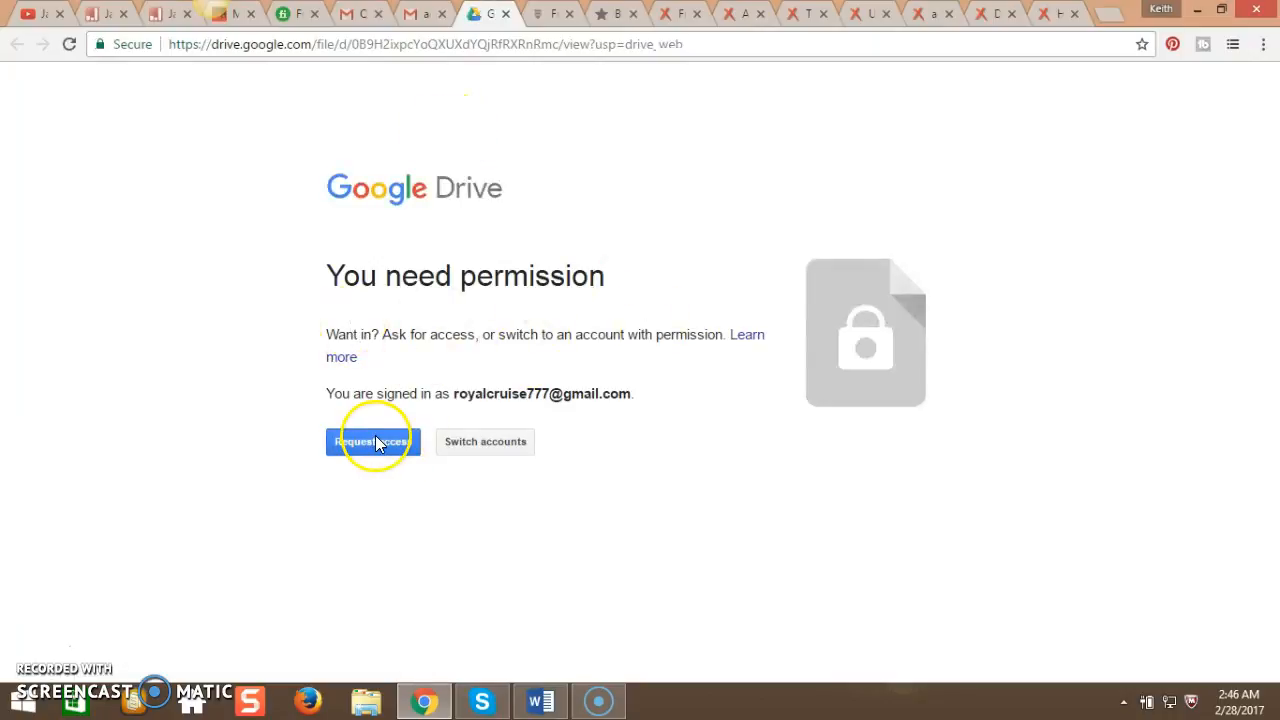
click(373, 441)
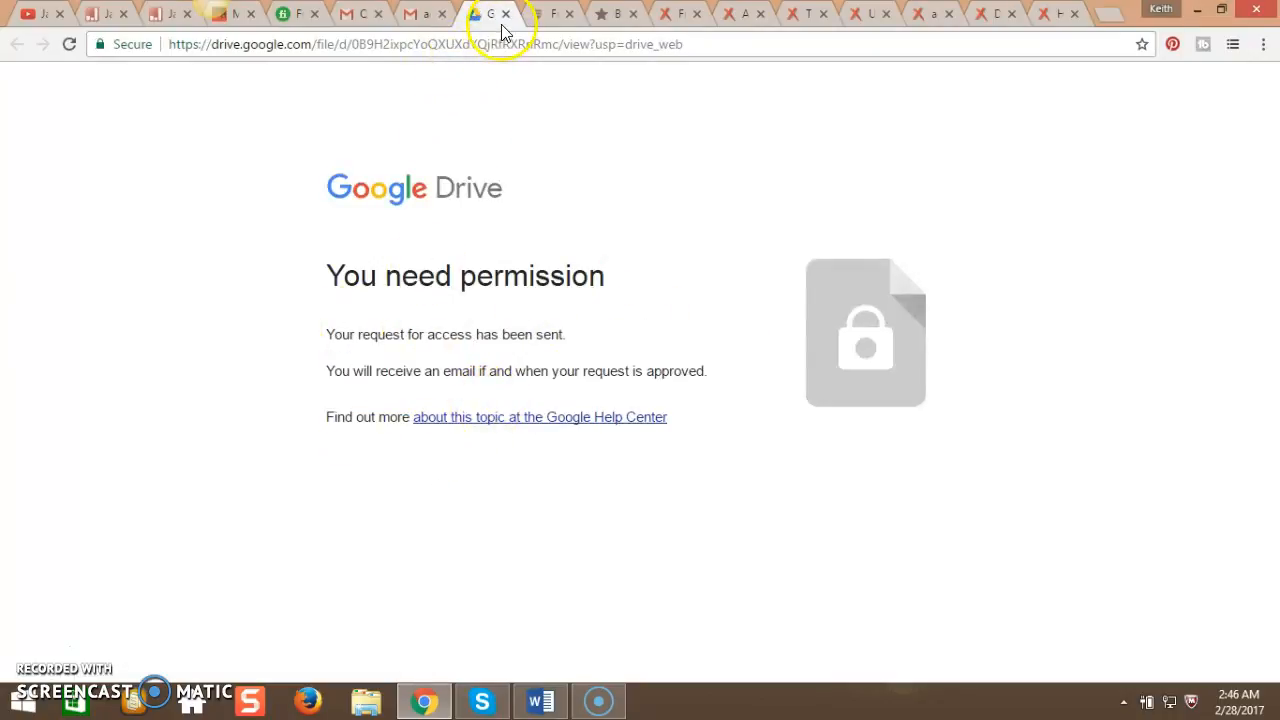
click(445, 14)
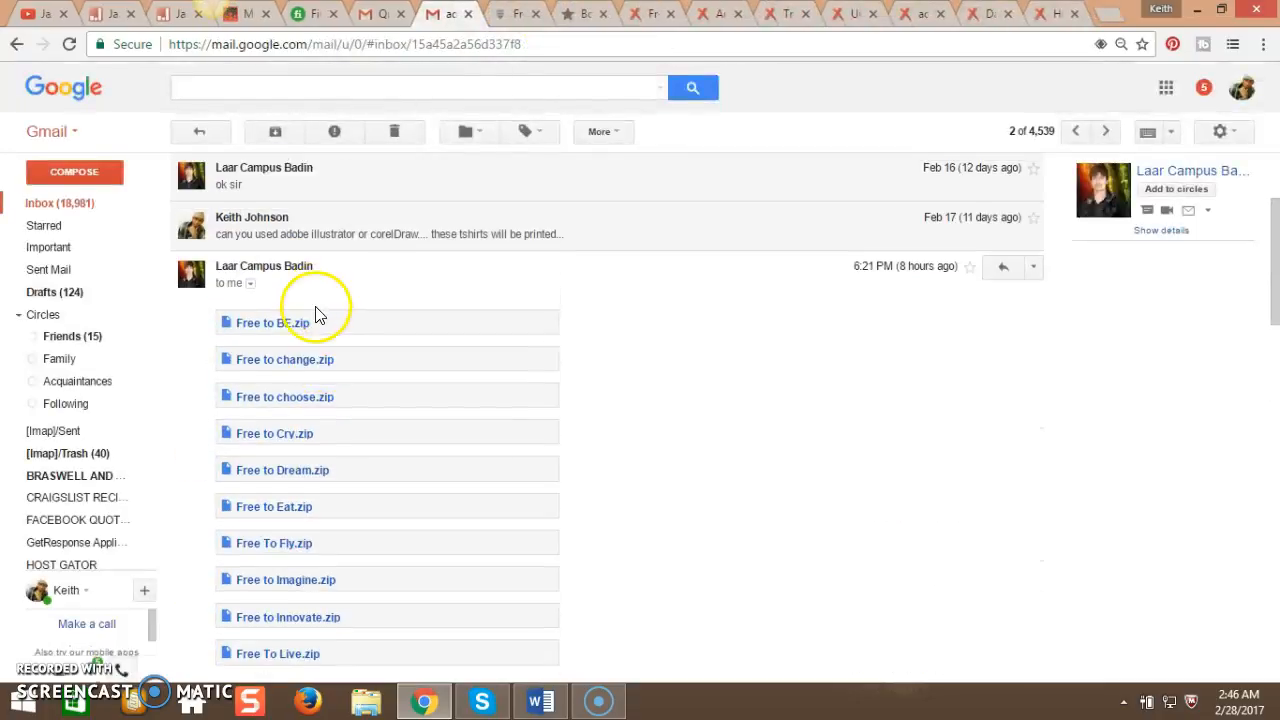
- Go back to the inbox and open the Google Drive share email for Free To Play.zip
scroll(down, 3)
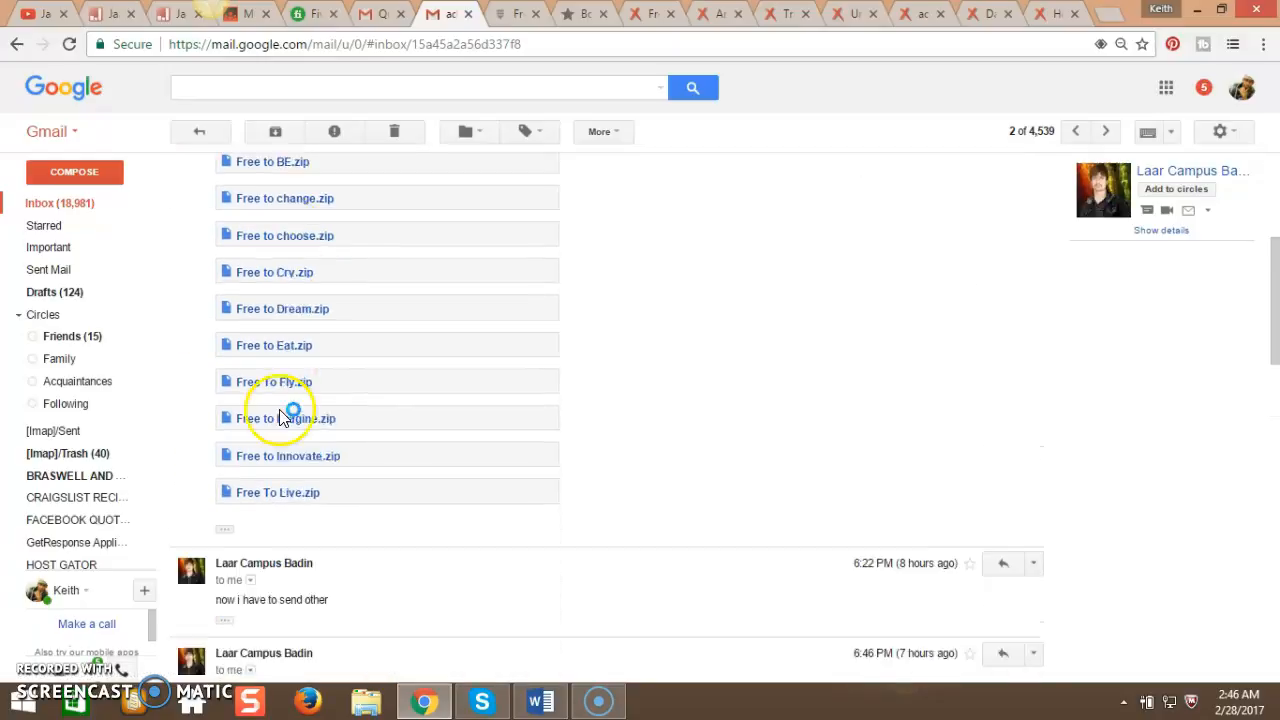
click(287, 418)
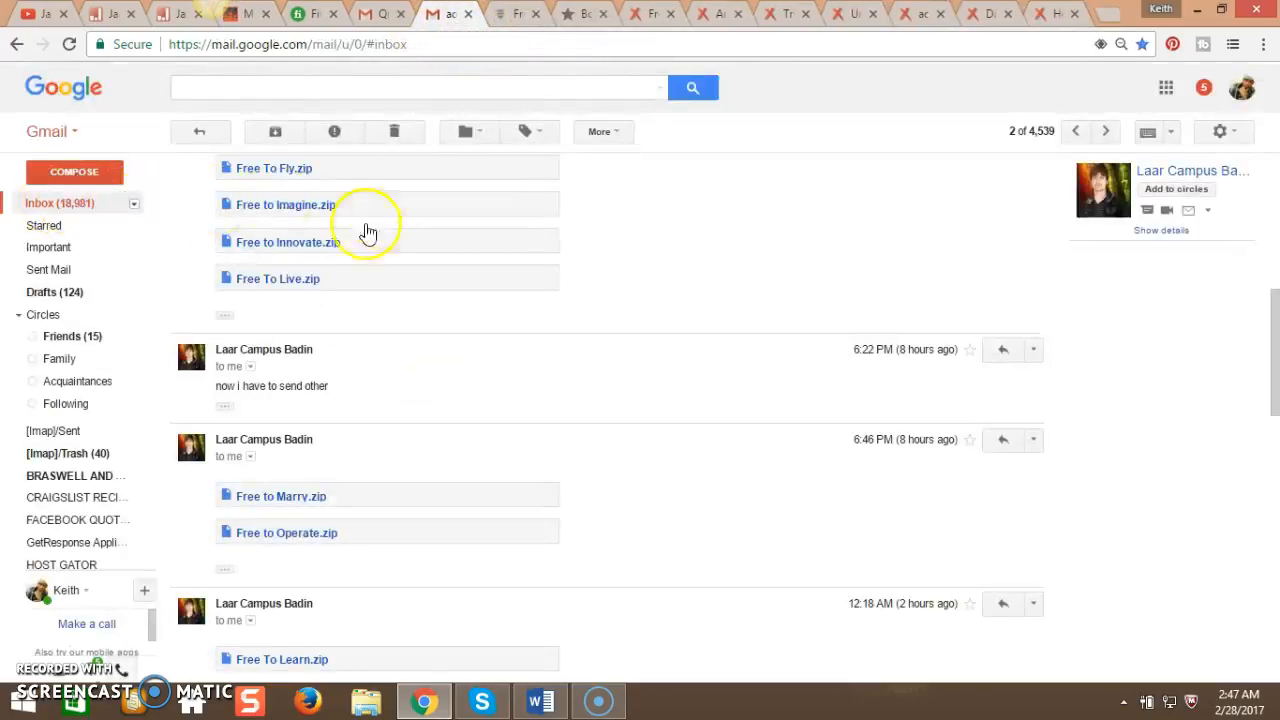
click(199, 131)
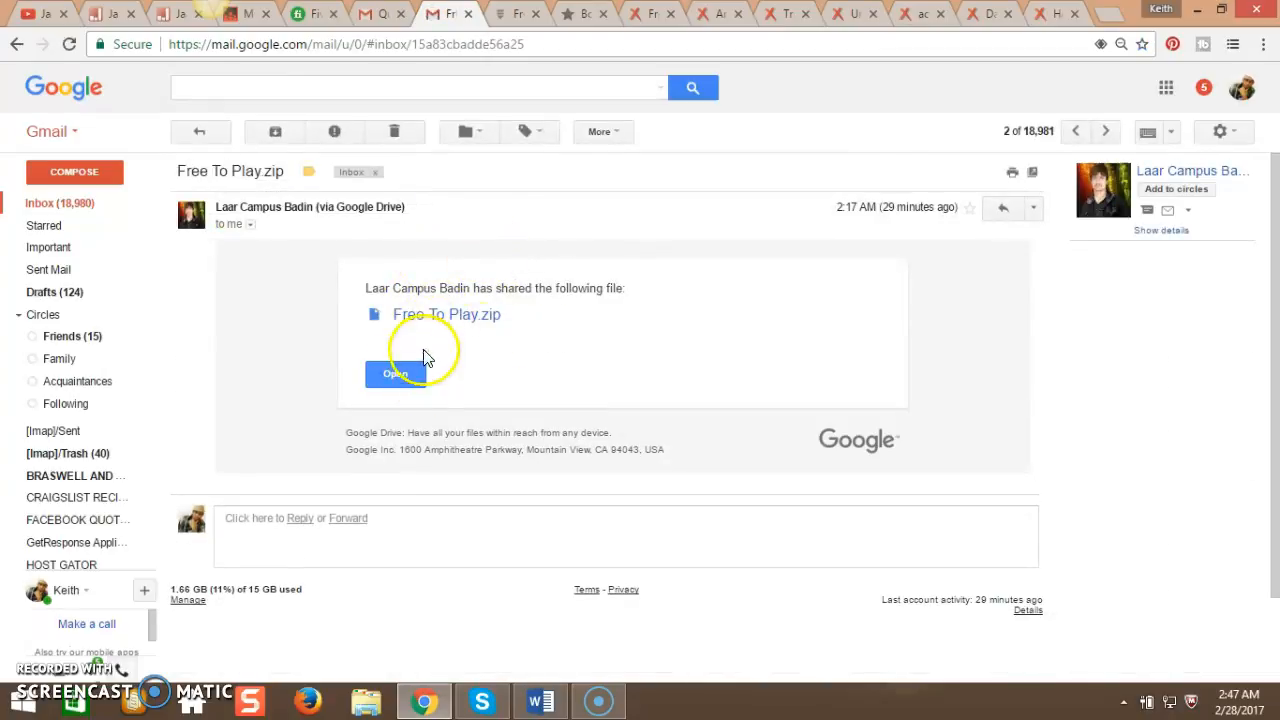
click(395, 373)
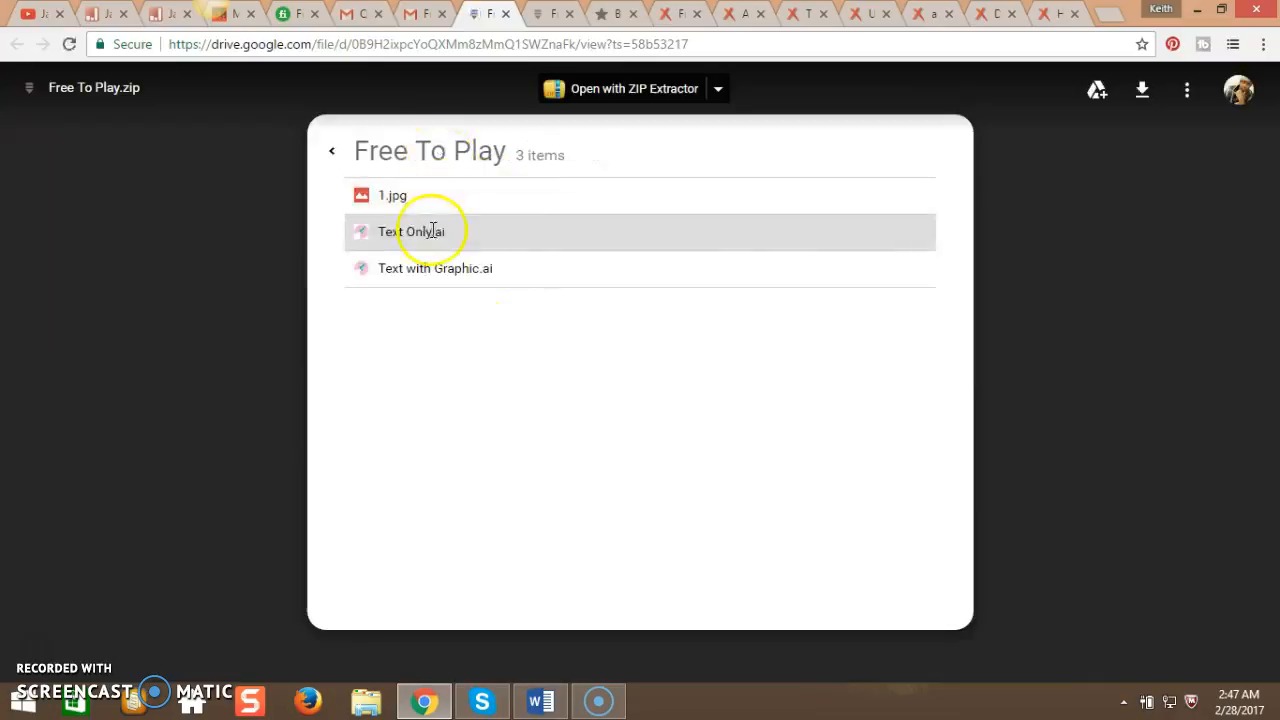
mouse_move(635, 88)
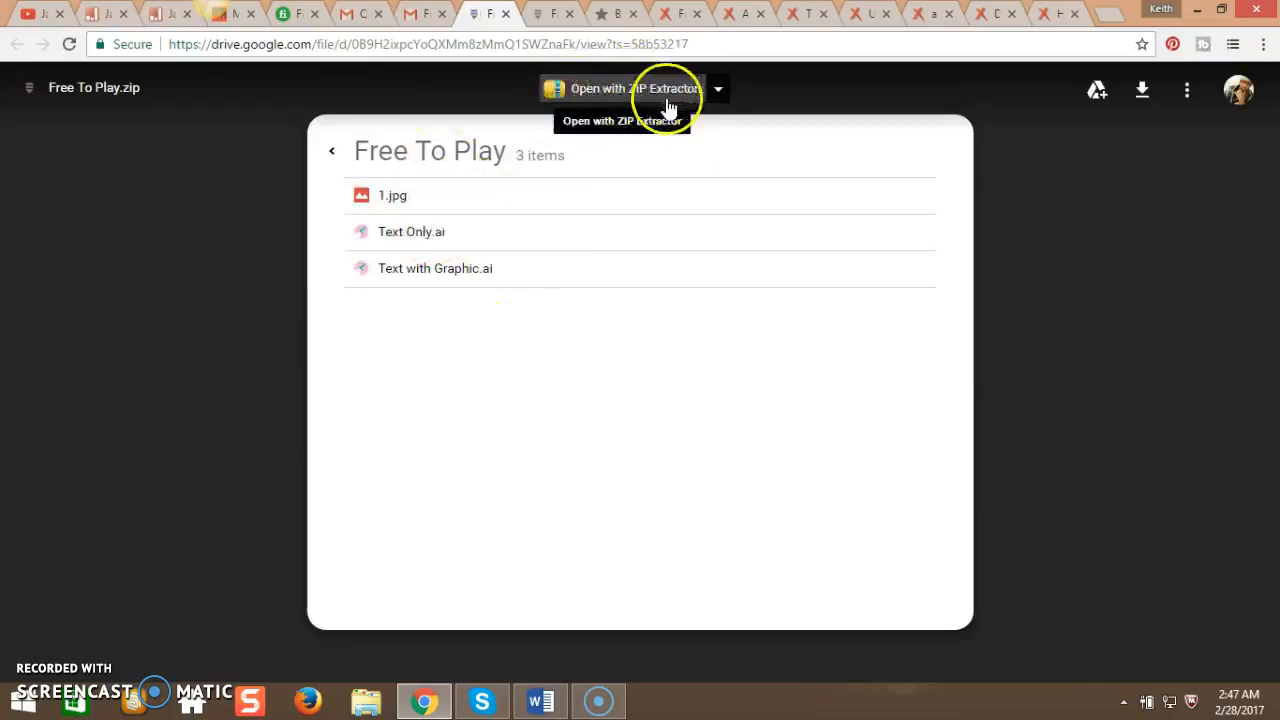
click(425, 13)
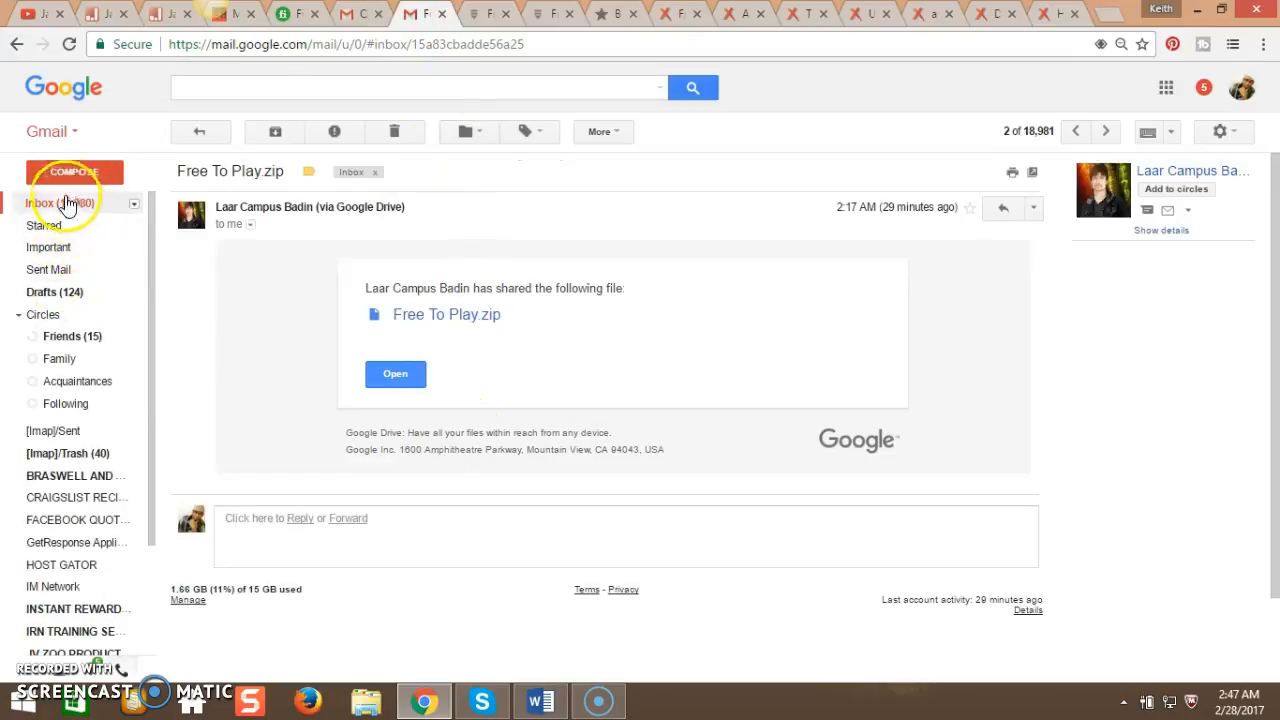
- Check the Free To Be ME.zip share email from the inbox, then return to the inbox
click(40, 203)
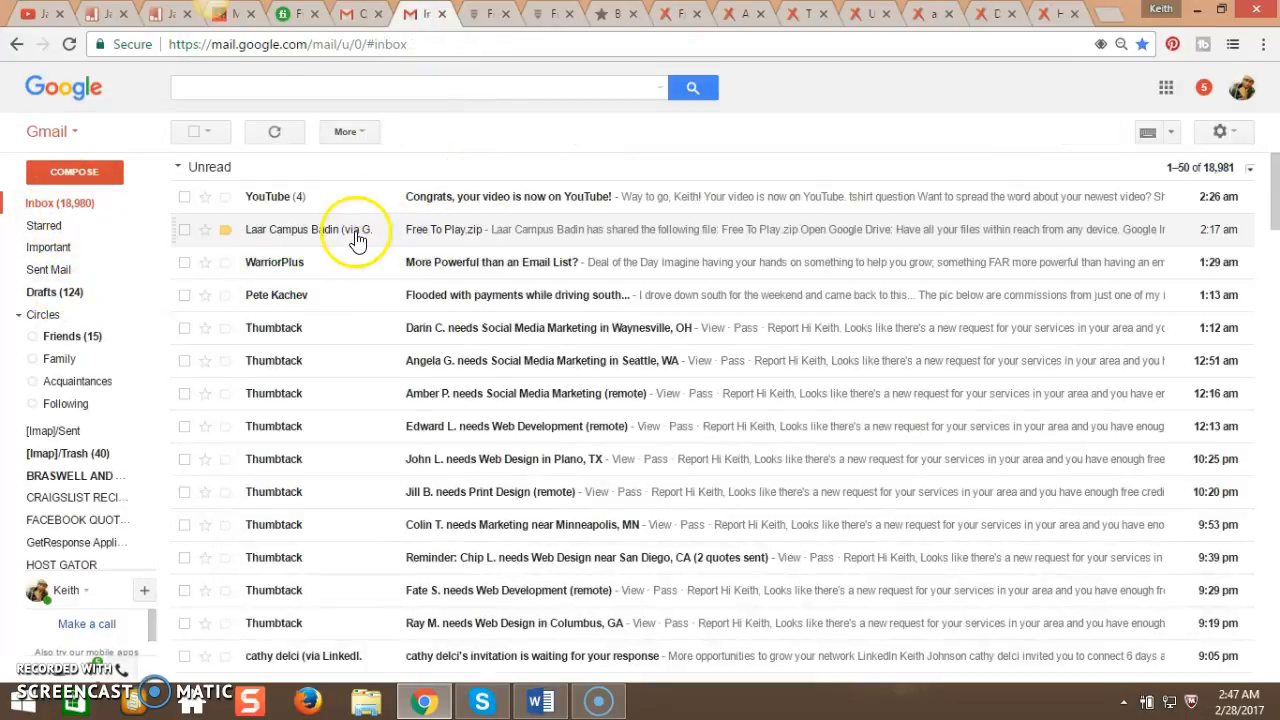
mouse_move(683, 262)
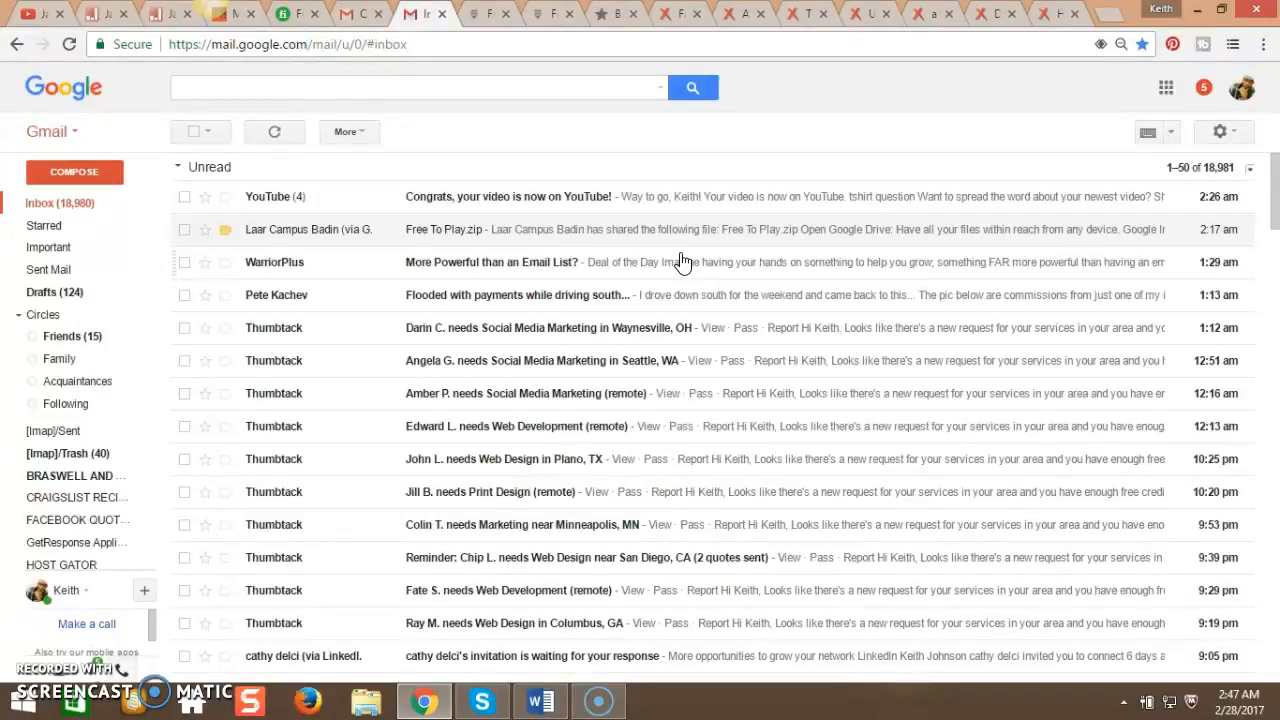
mouse_move(490, 237)
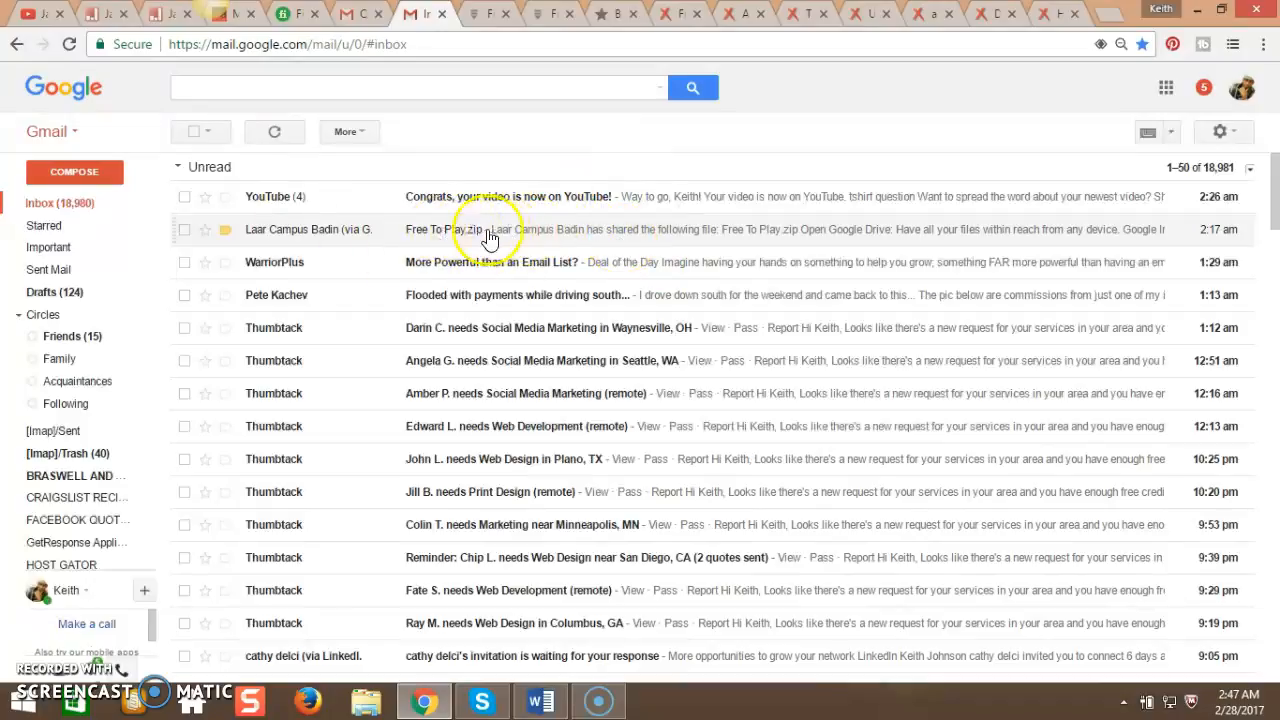
click(500, 229)
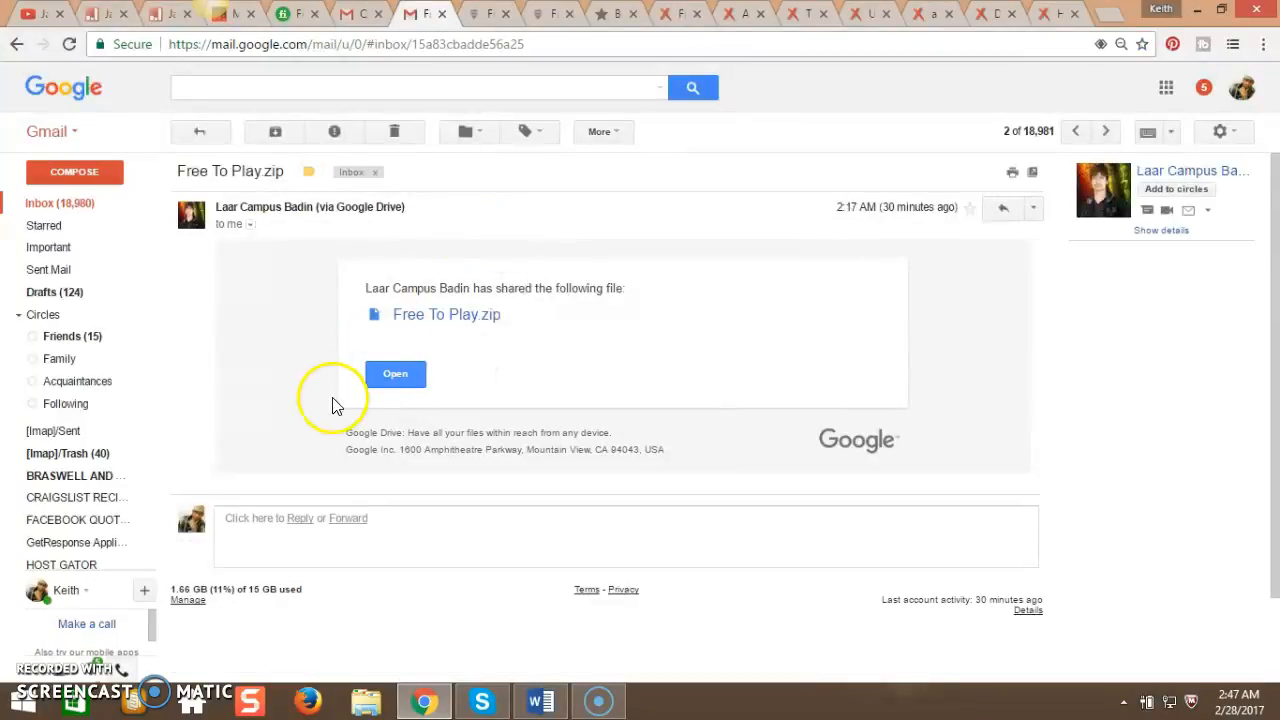
mouse_move(90, 210)
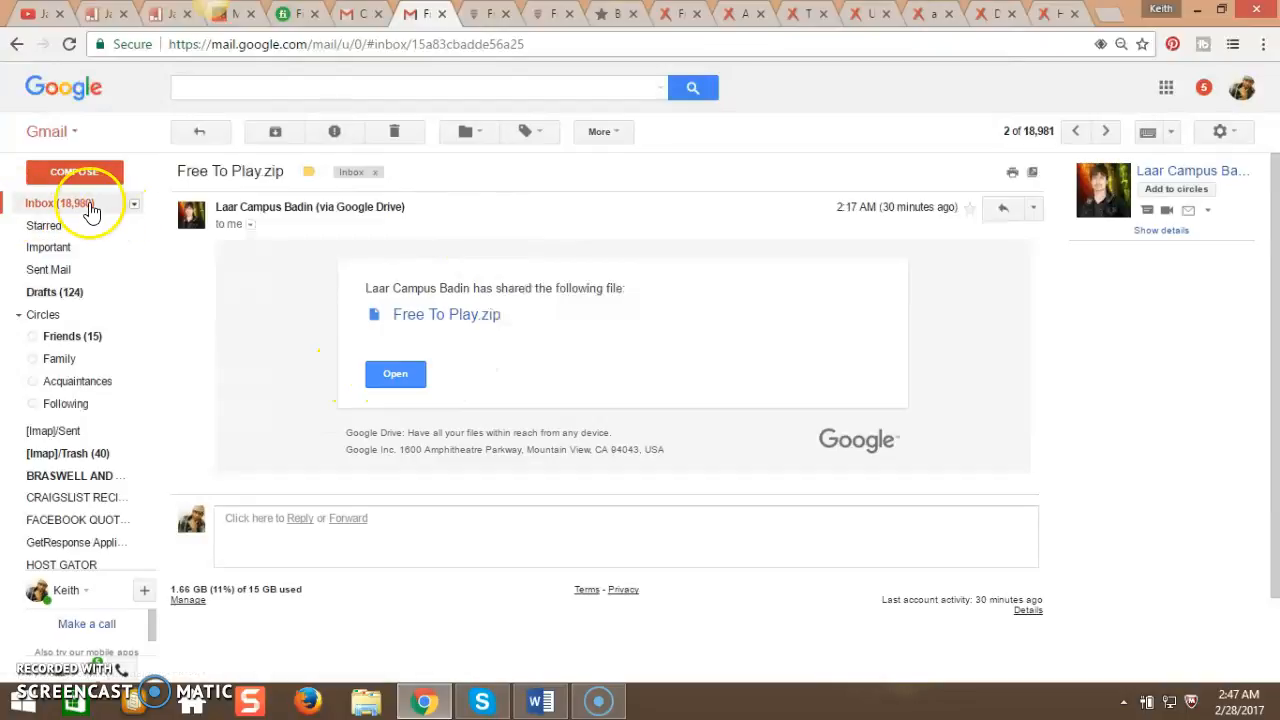
click(40, 203)
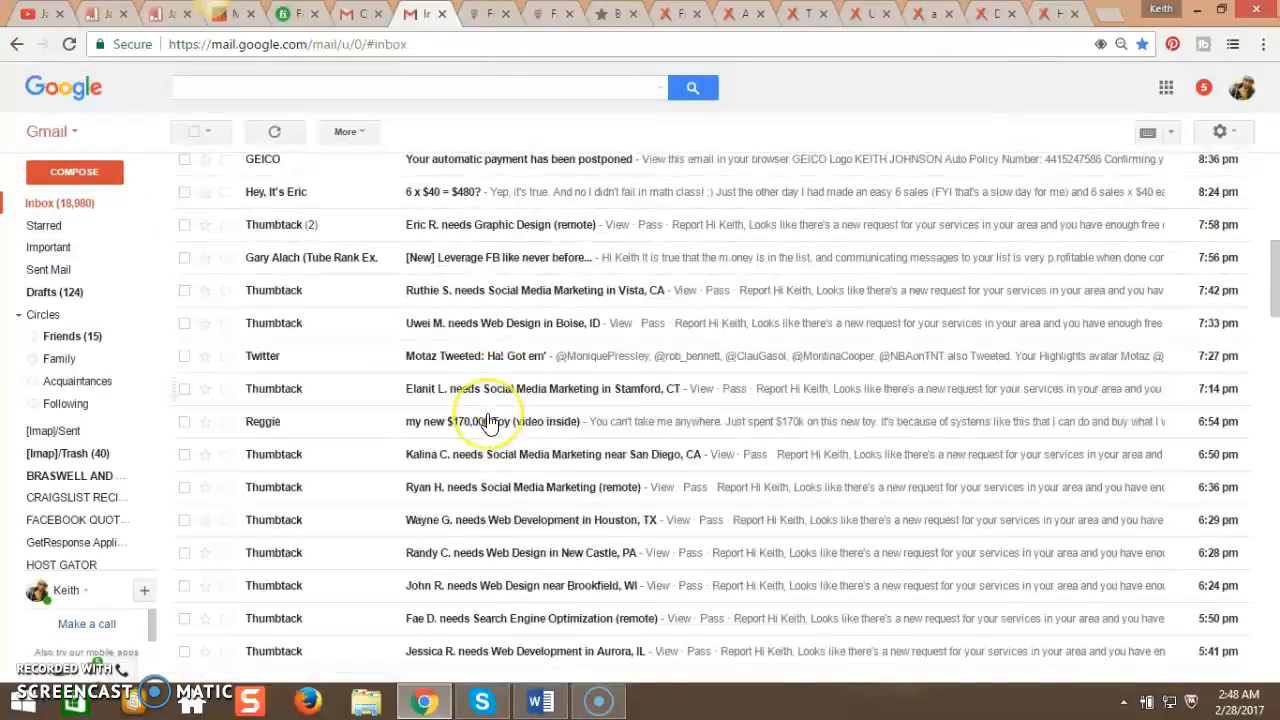
- Reopen the Free To Play.zip share email and show its more-actions menu
scroll(down, 3)
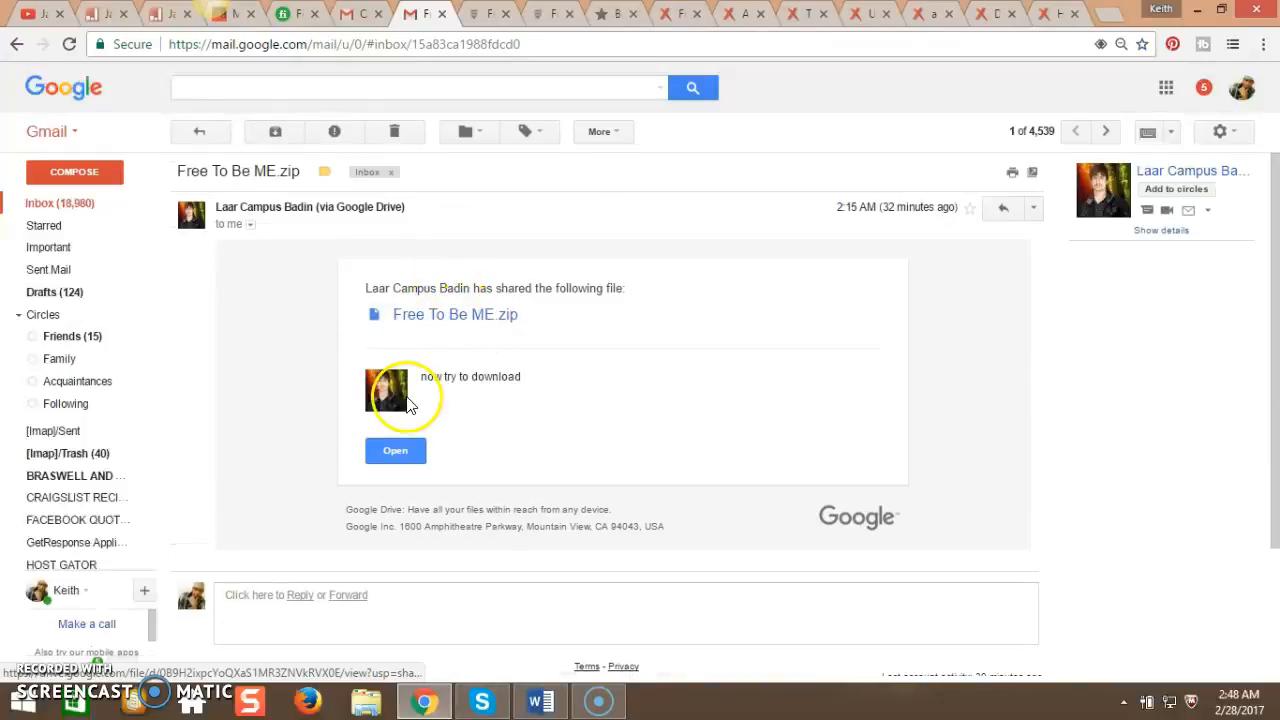
mouse_move(77, 205)
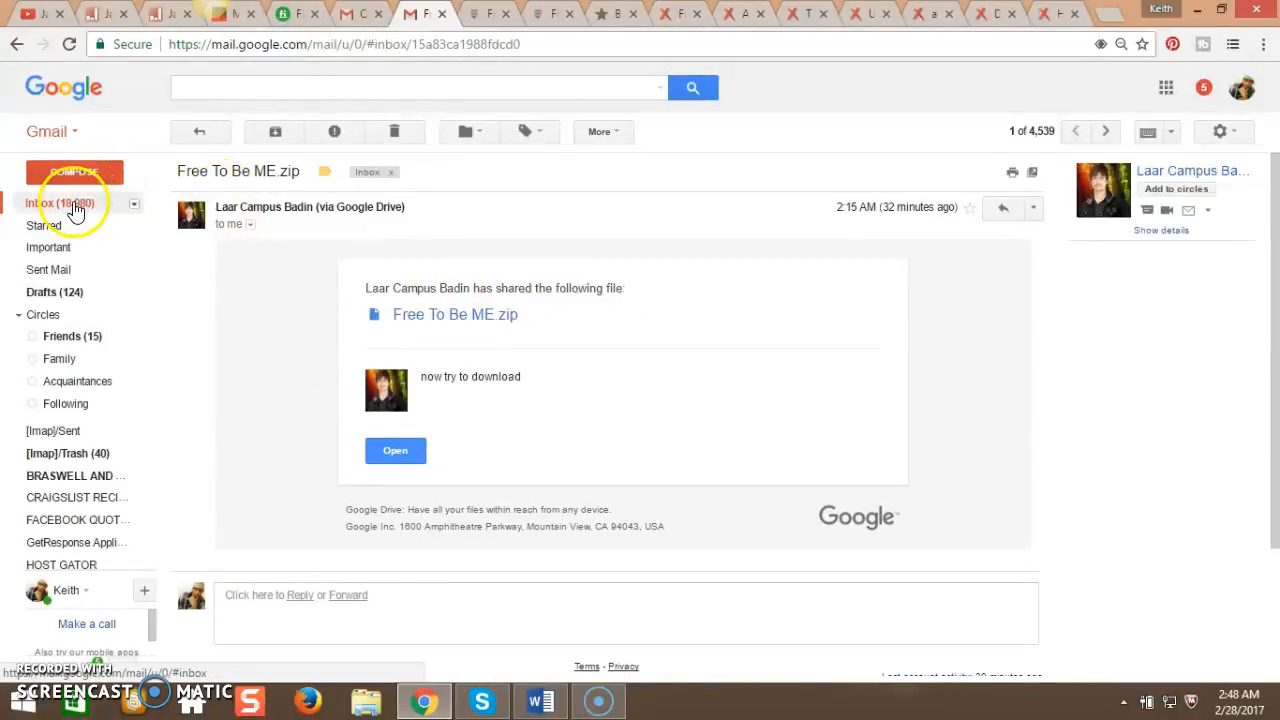
click(55, 202)
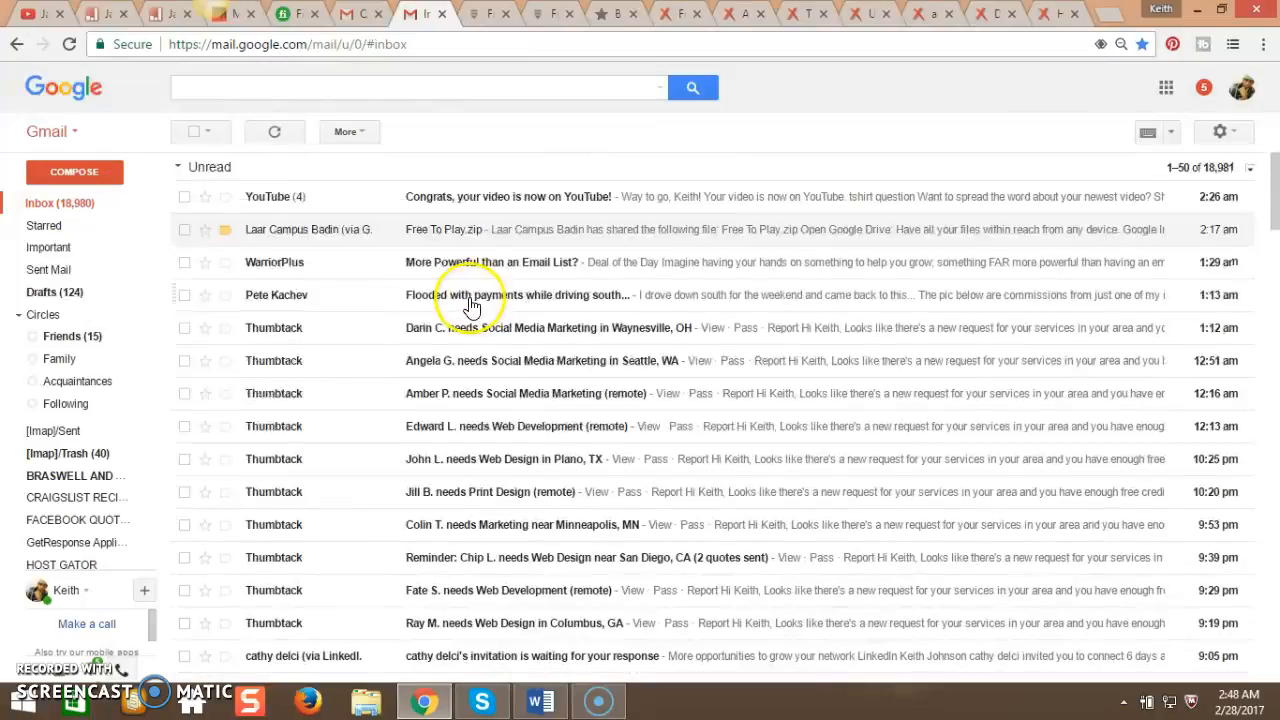
click(308, 229)
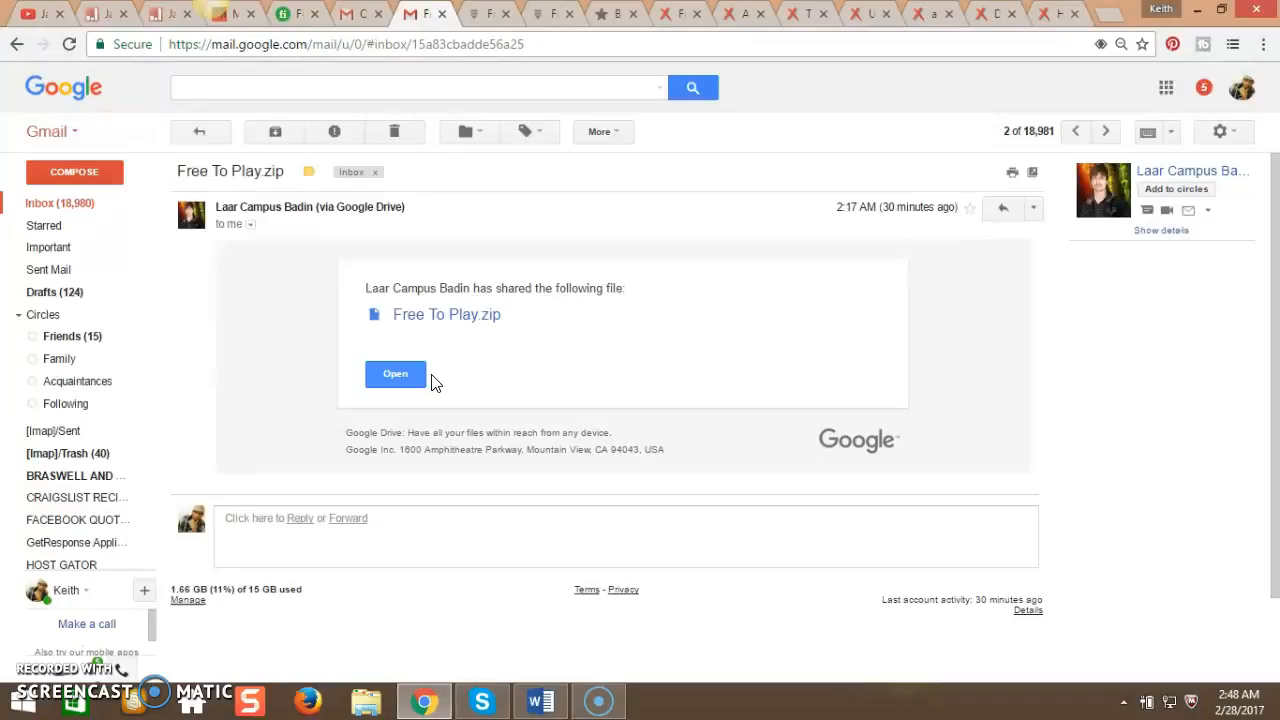
mouse_move(945, 230)
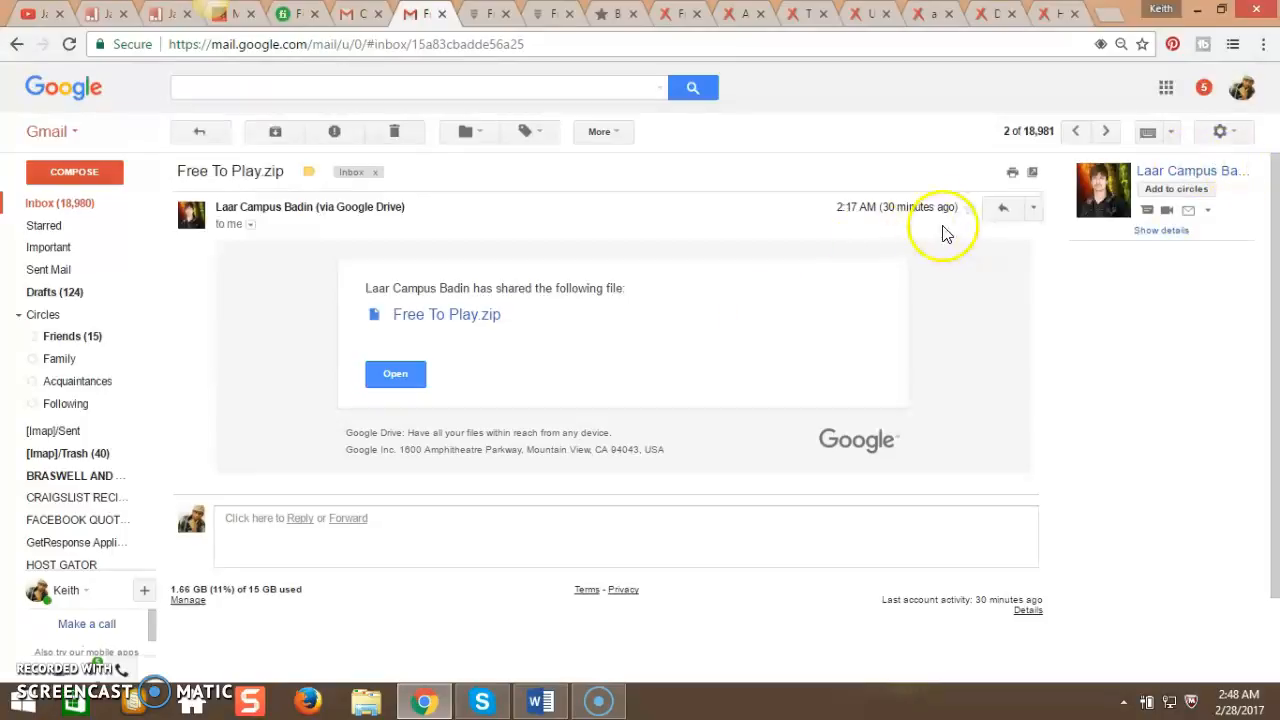
click(1033, 208)
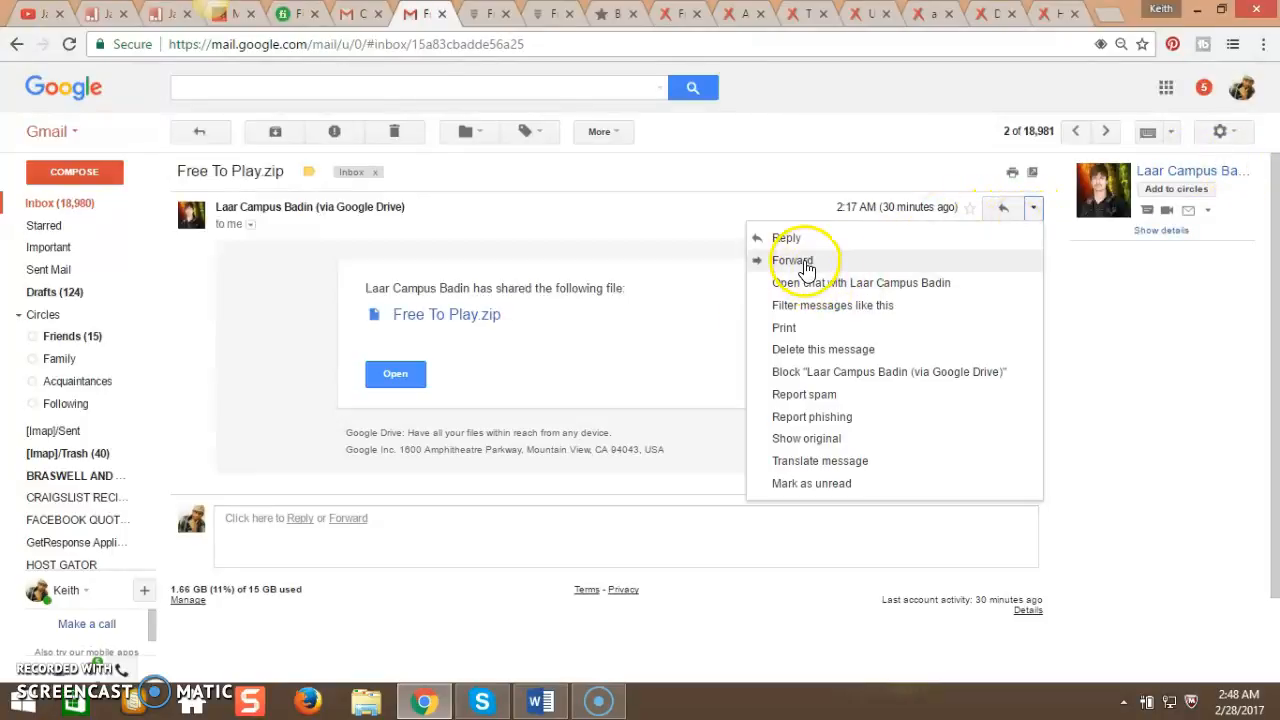
- Forward the Free To Play.zip email, entering stray text 'fmlsdffmg:ldfm' in the draft
click(792, 260)
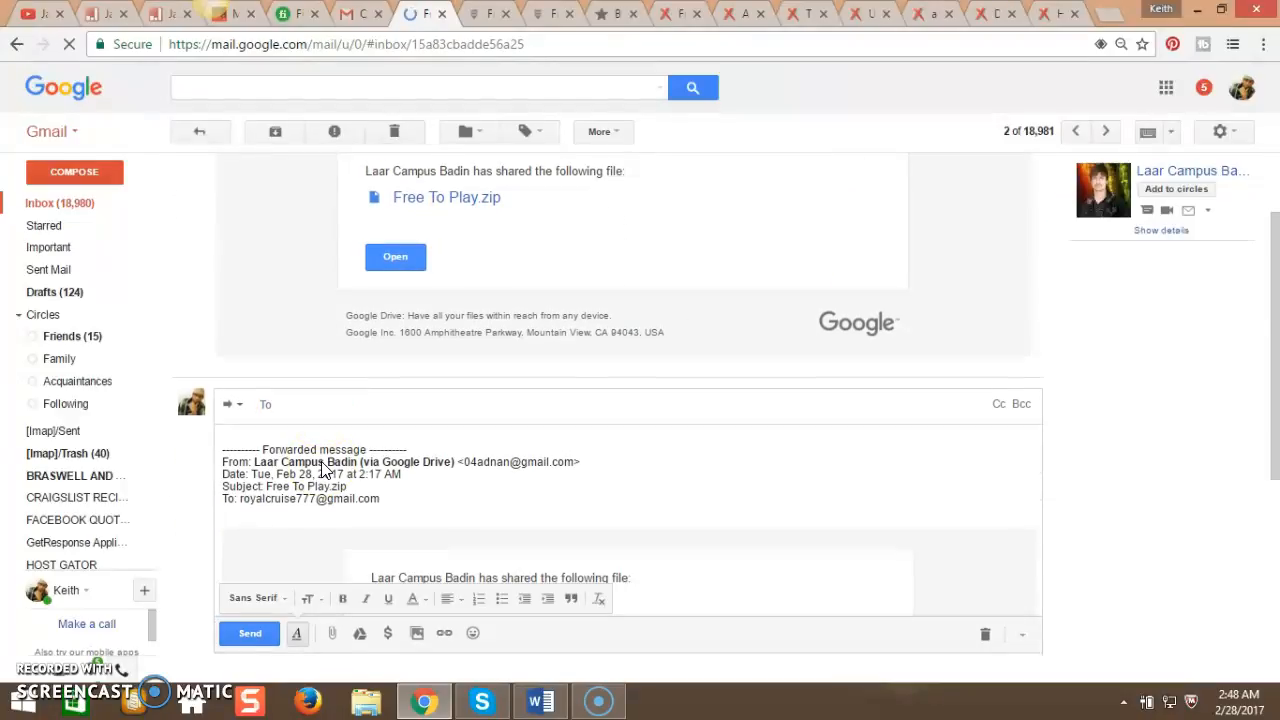
text(fmlsdffmg:ldfm)
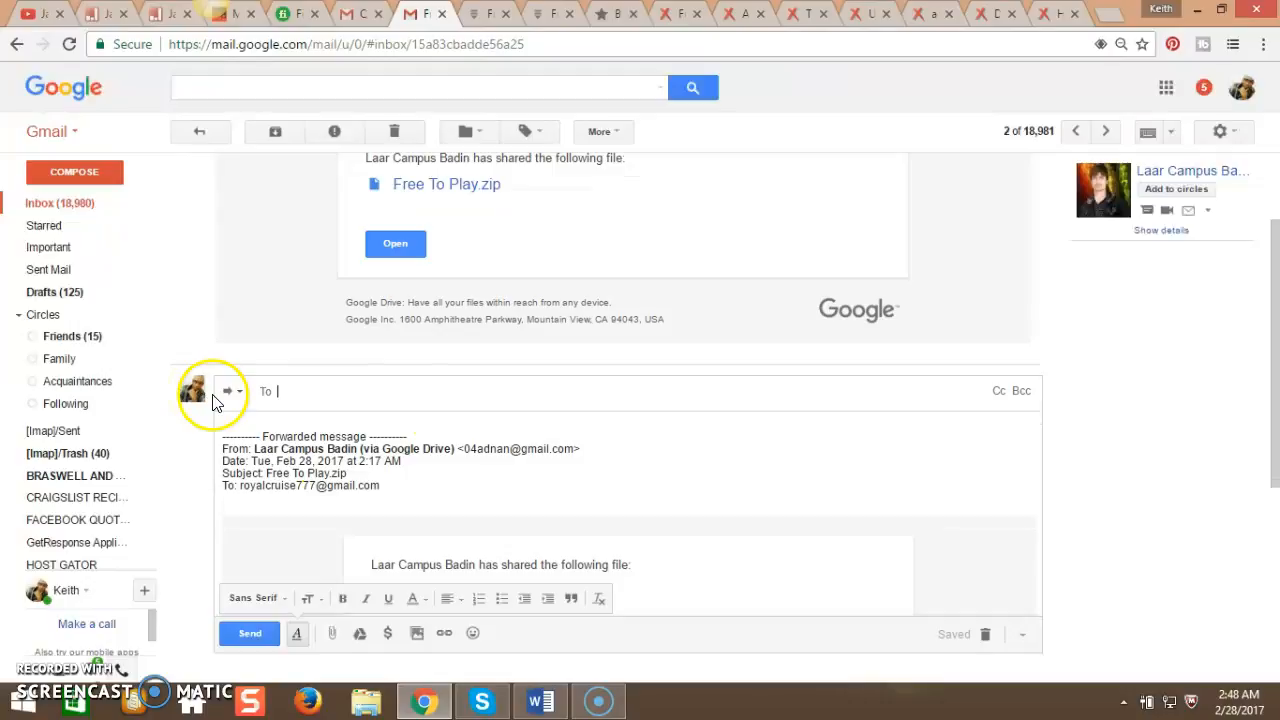
mouse_move(145, 630)
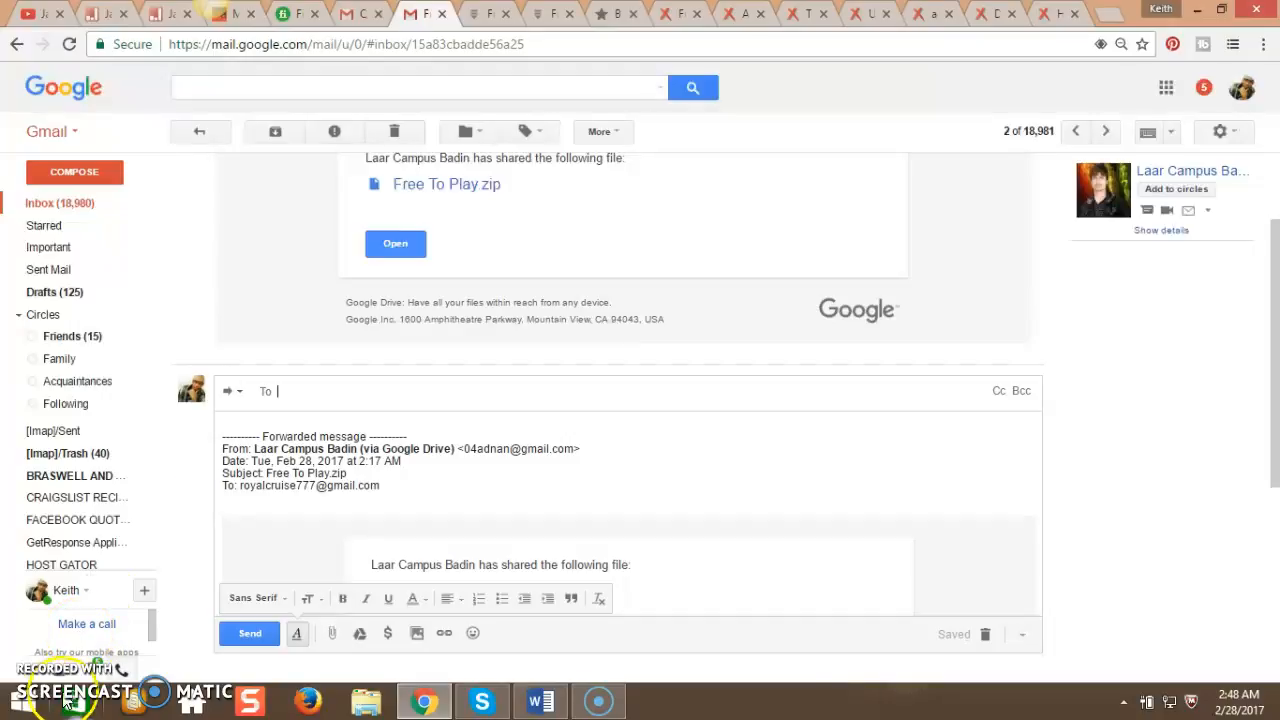
scroll(down, 3)
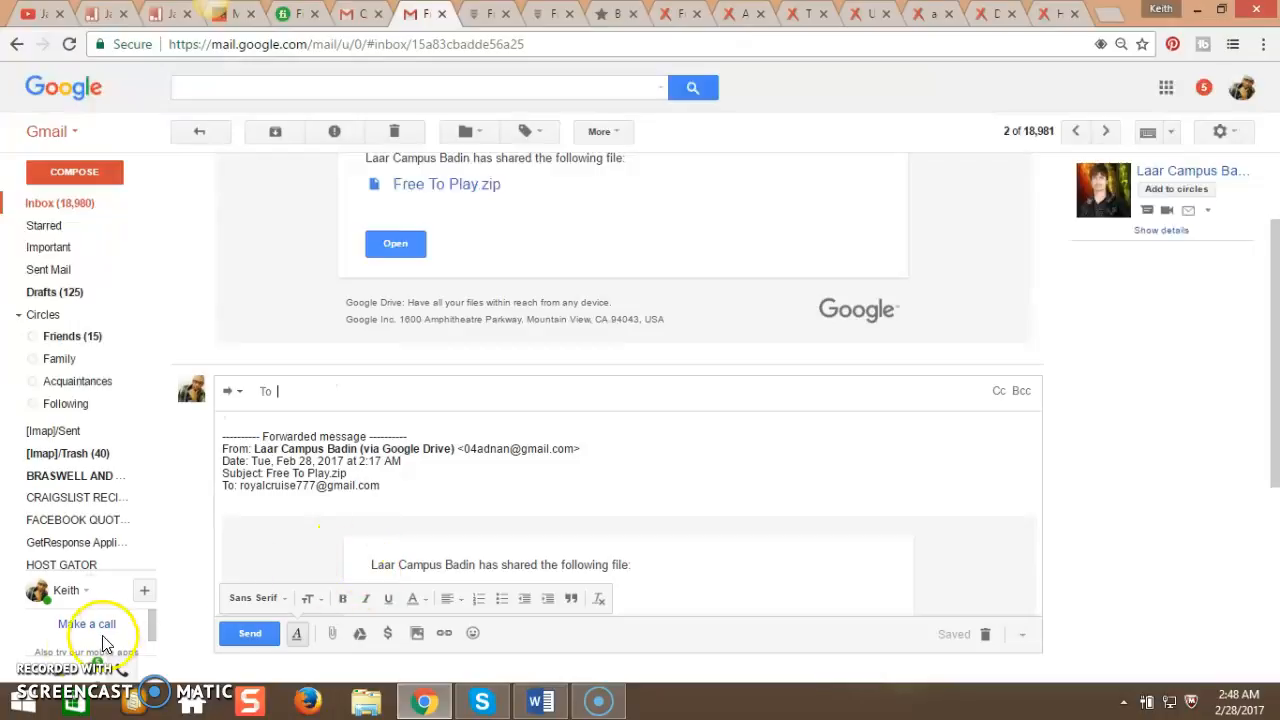
mouse_move(558, 648)
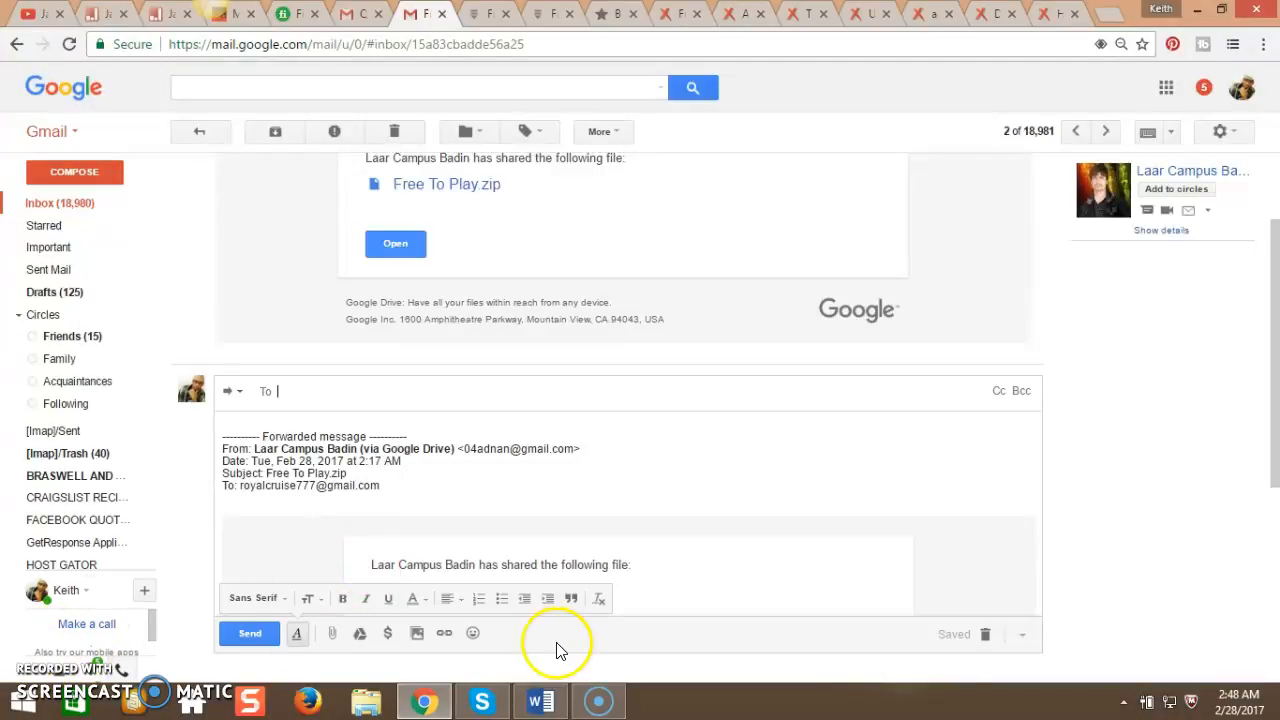
mouse_move(310, 598)
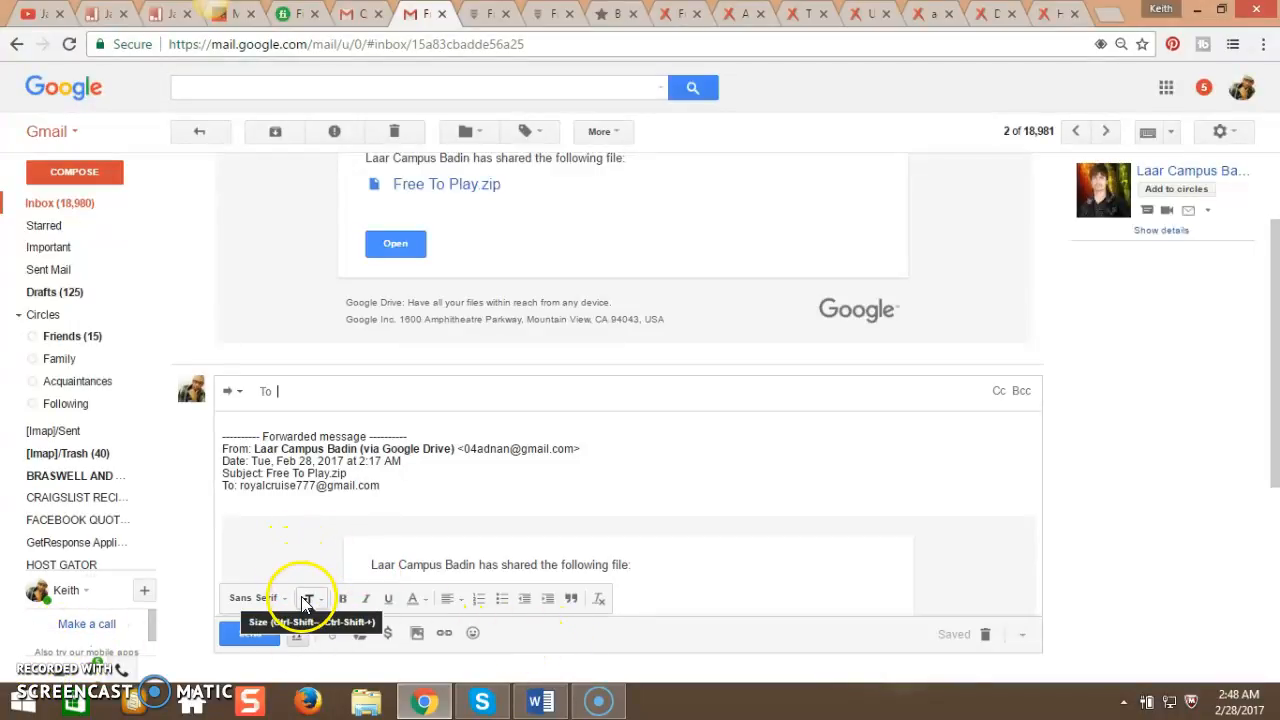
mouse_move(35, 655)
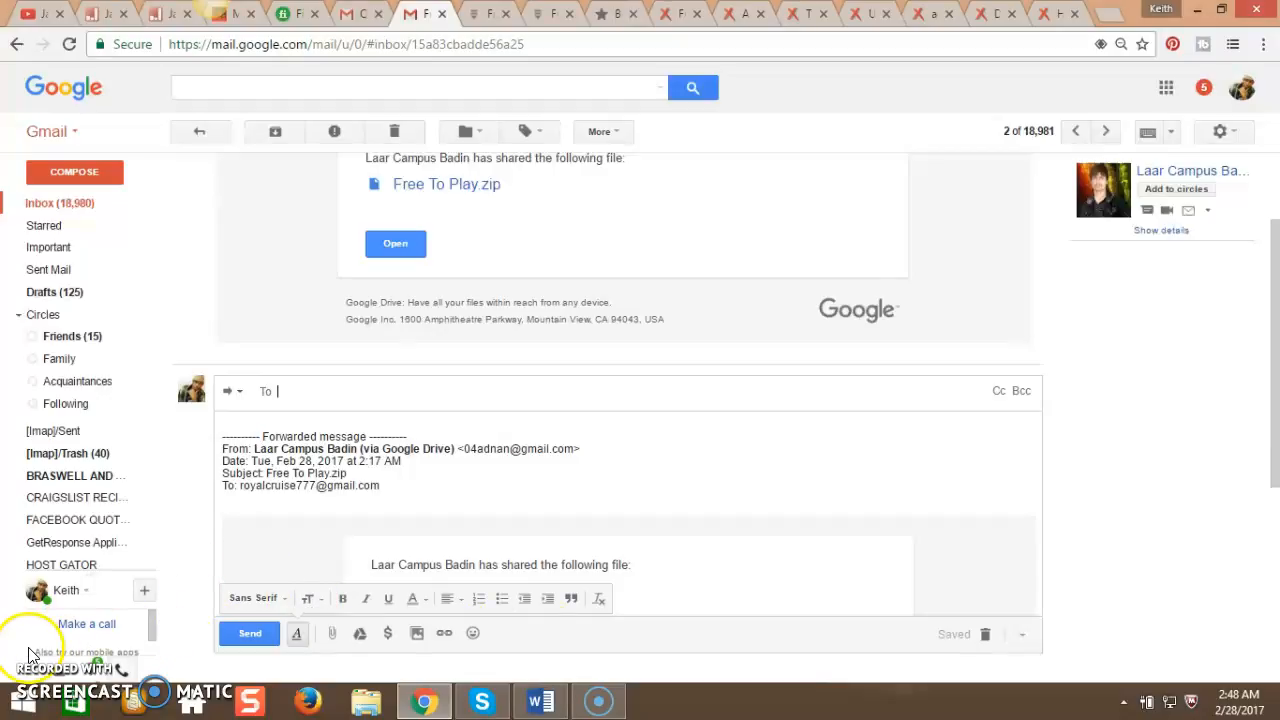